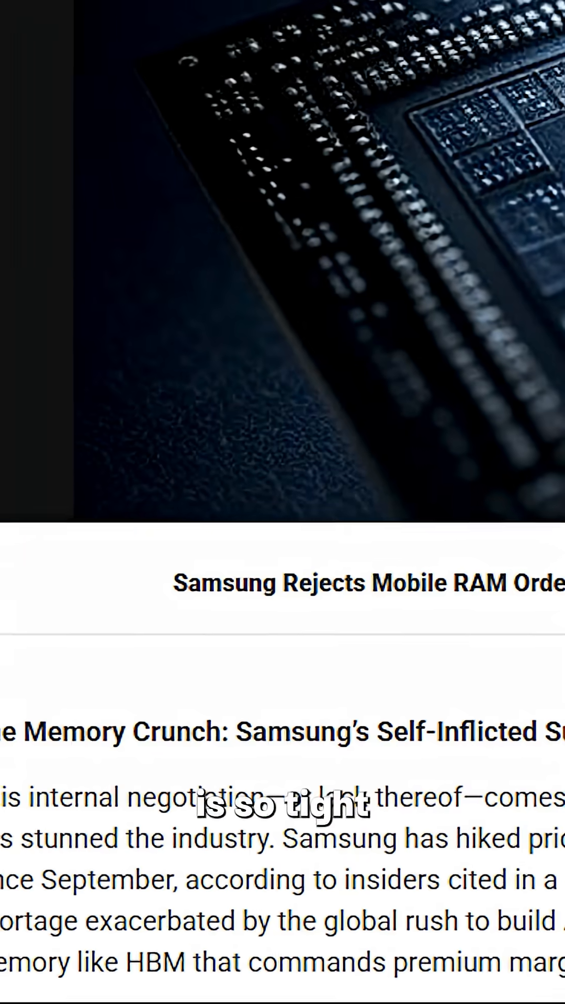
scroll("down", 3)
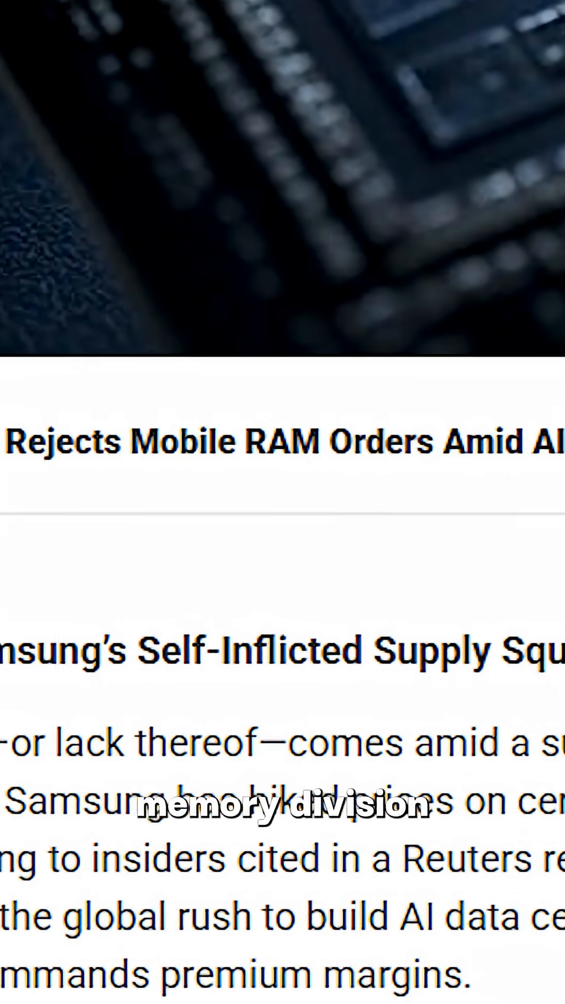